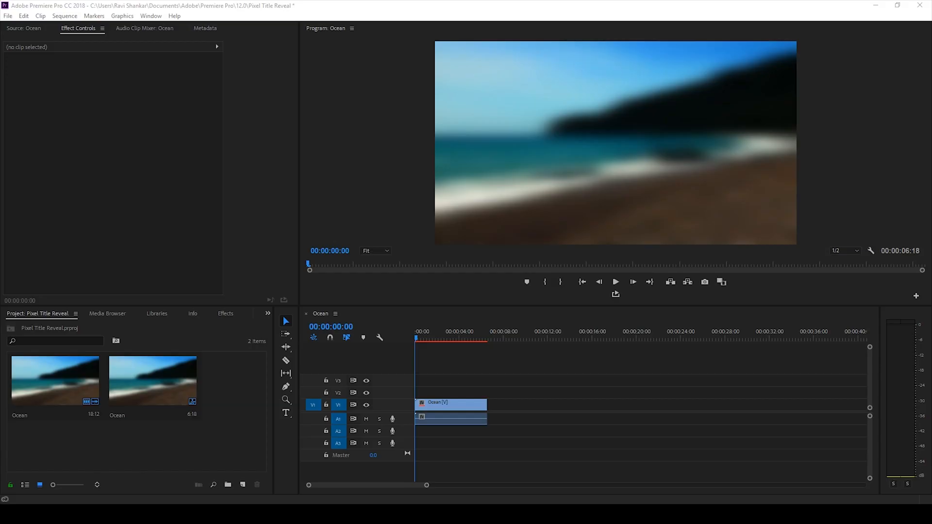
Select the Ocean clip and start a new legacy title via File > New > Legacy Title
{"action": "left_click", "coordinate": [451, 419]}
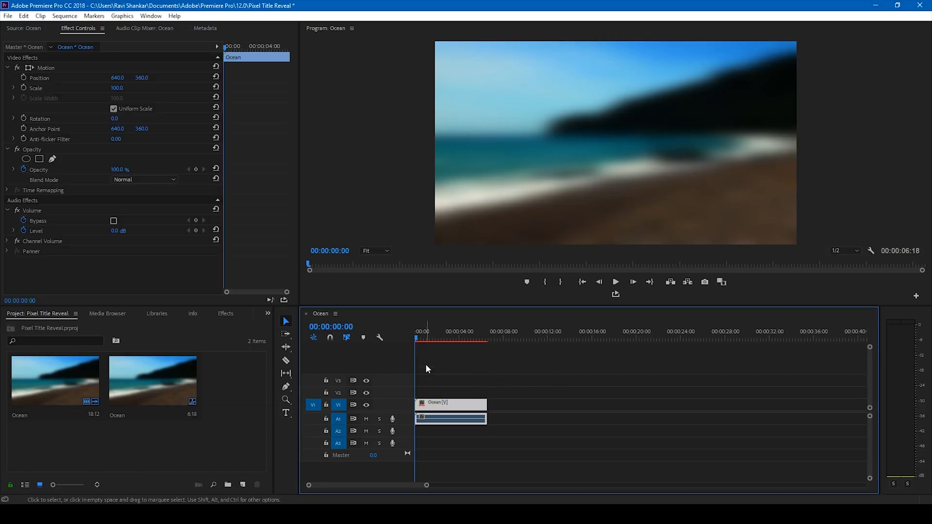
{"action": "left_click", "coordinate": [616, 282]}
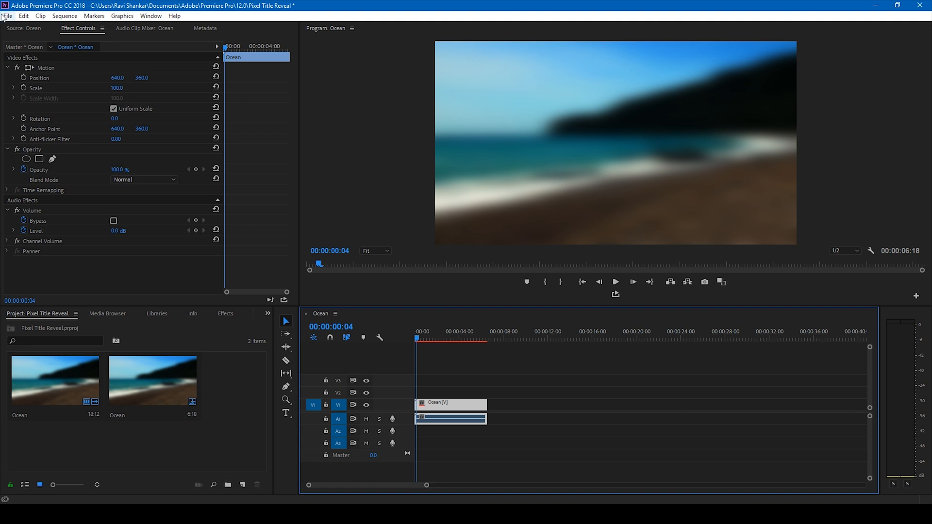
{"action": "left_click", "coordinate": [6, 19]}
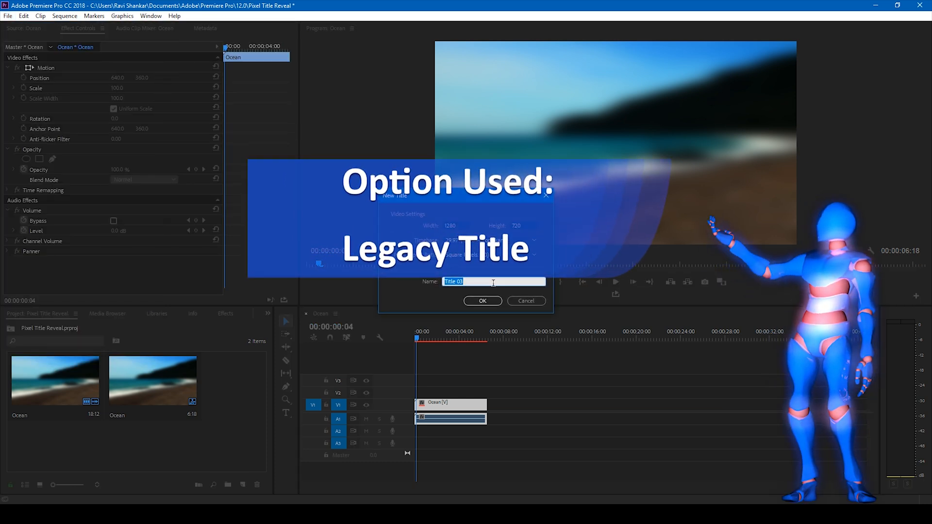
Create Title 03 and enter the text 'PIXEL TITLE' in the Titler
{"action": "left_click", "coordinate": [482, 301]}
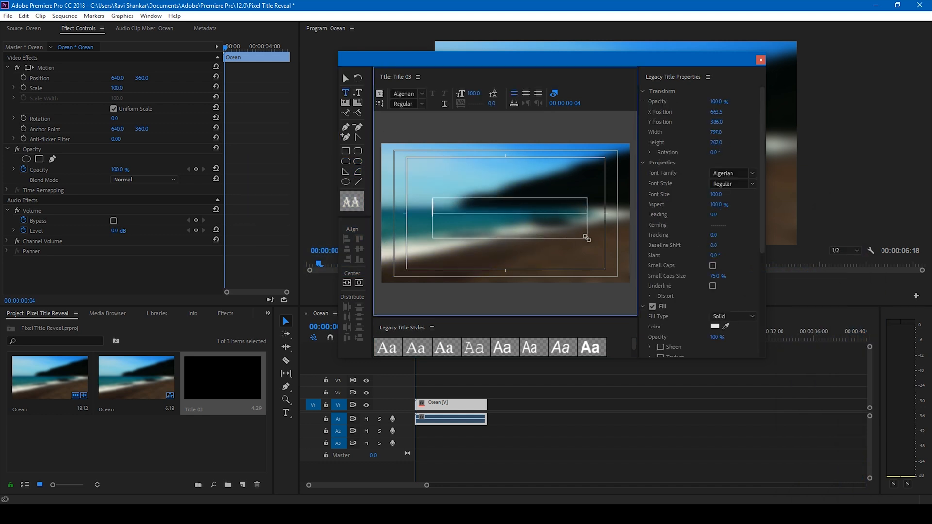
{"action": "type", "text": "PIXEL TEXT"}
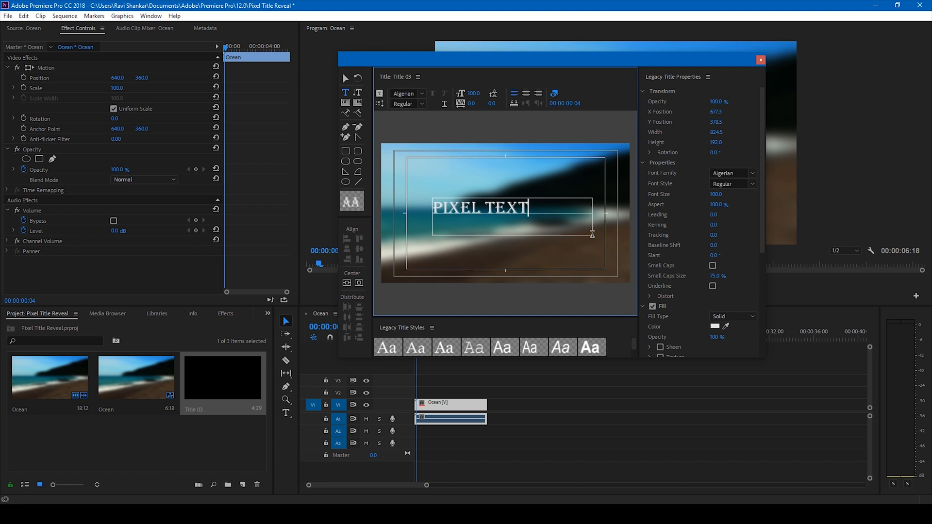
{"action": "key", "text": "Backspace"}
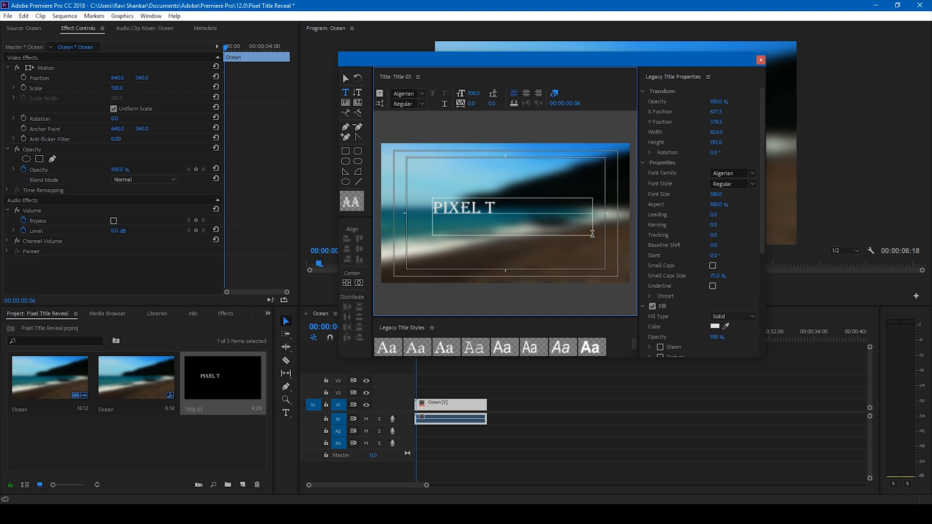
{"action": "type", "text": "ITLE"}
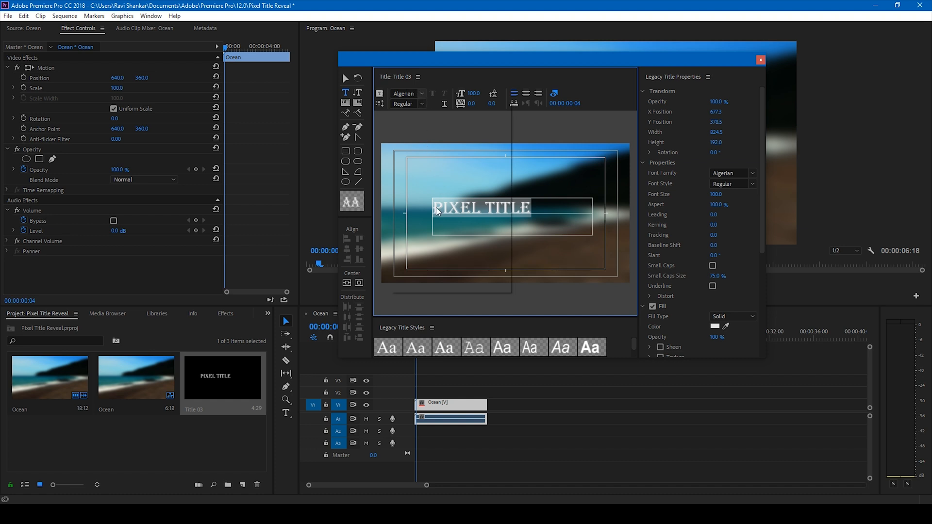
Style the title text as Calibri Bold
{"action": "left_click", "coordinate": [420, 93]}
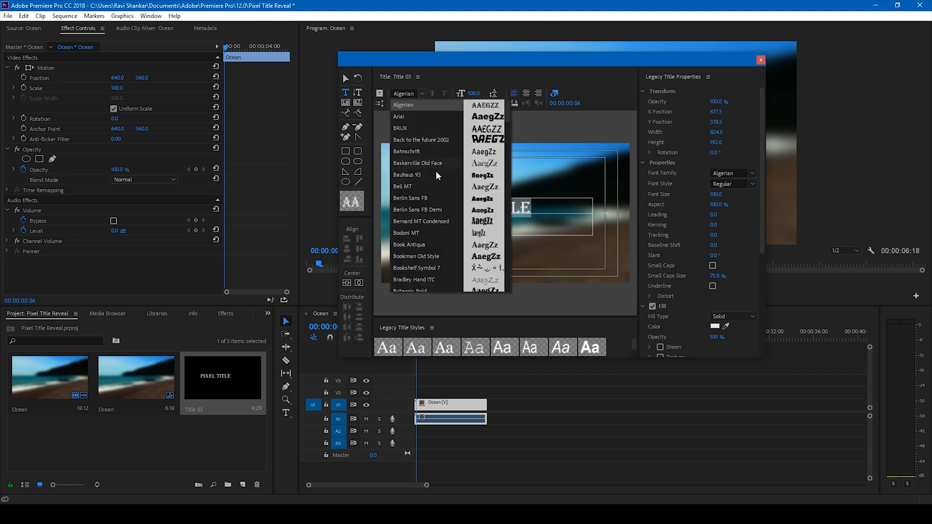
{"action": "scroll", "scroll_direction": "down", "scroll_amount": 3}
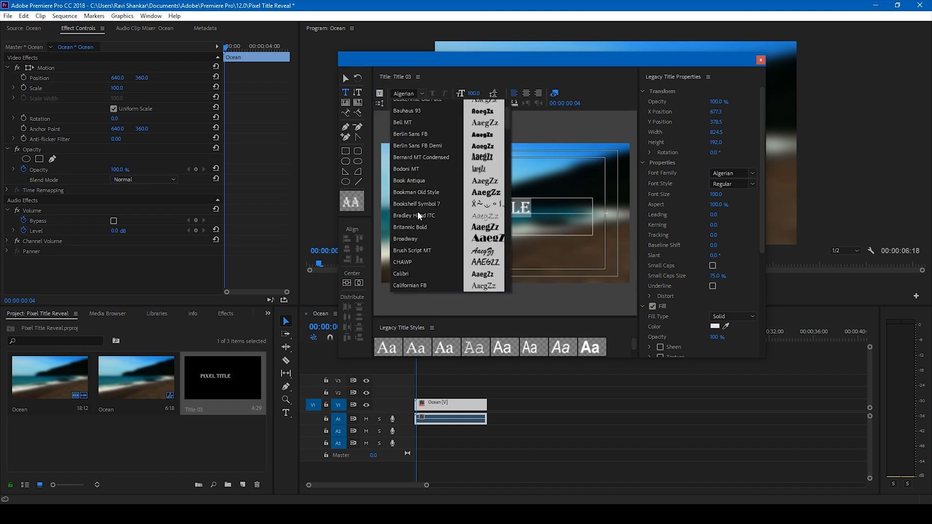
{"action": "left_click", "coordinate": [400, 274]}
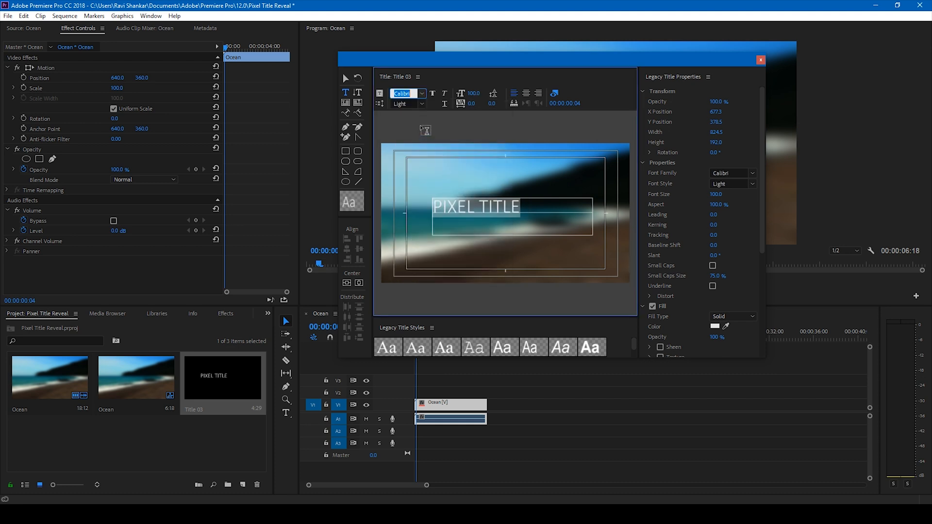
{"action": "left_click", "coordinate": [406, 103]}
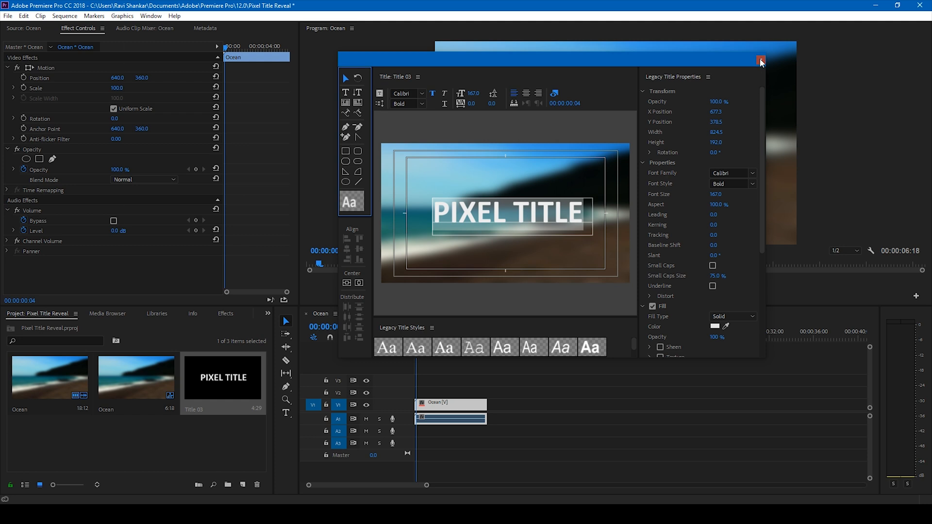
Place Title 03 on V2 above the Ocean clip and extend it to the clip's full length
{"action": "left_click", "coordinate": [760, 60]}
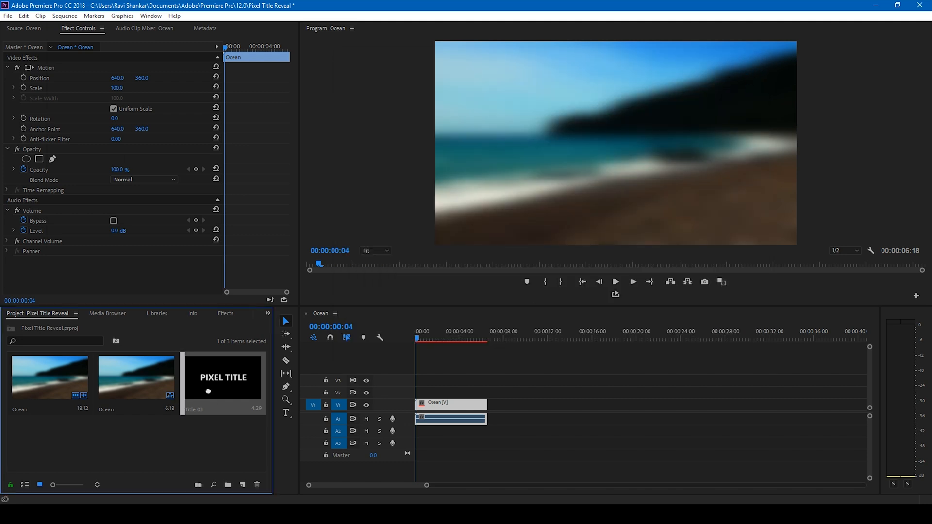
{"action": "left_click_drag", "start_coordinate": [221, 378], "coordinate": [442, 392]}
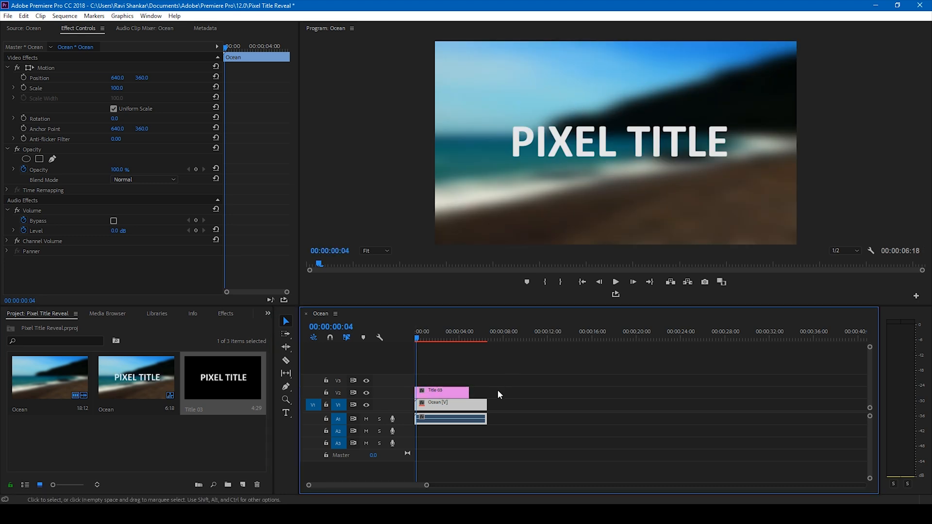
{"action": "left_click_drag", "start_coordinate": [467, 392], "coordinate": [481, 392]}
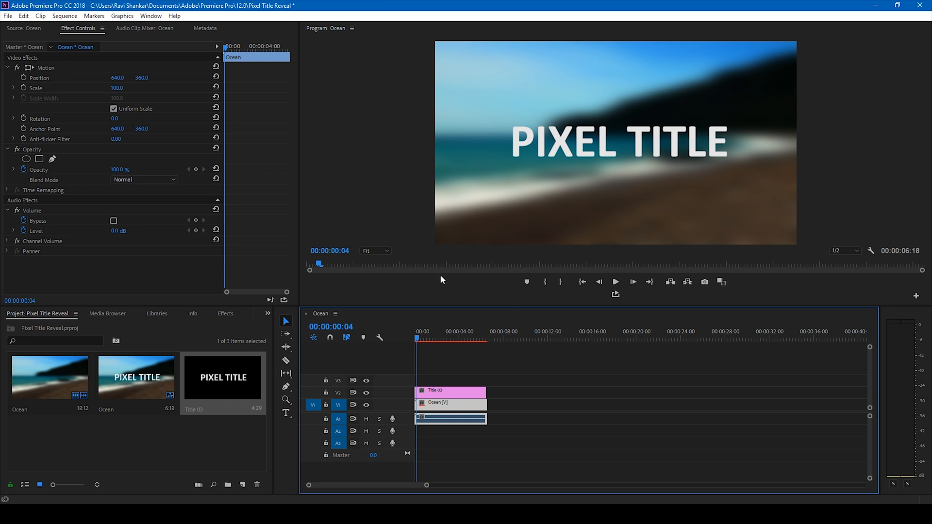
{"action": "mouse_move", "coordinate": [413, 345]}
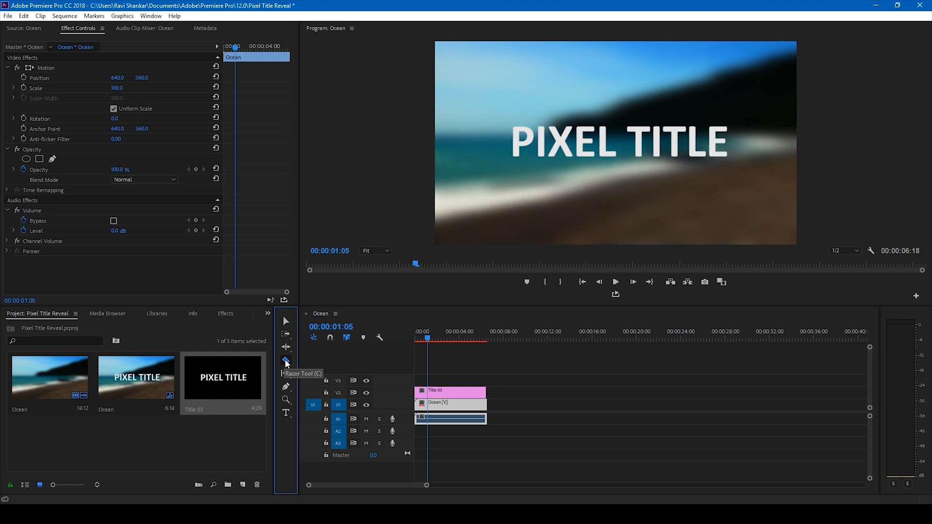
Razor-cut the Title 03 clip near the start of the sequence and show the Effects library
{"action": "left_click", "coordinate": [285, 360]}
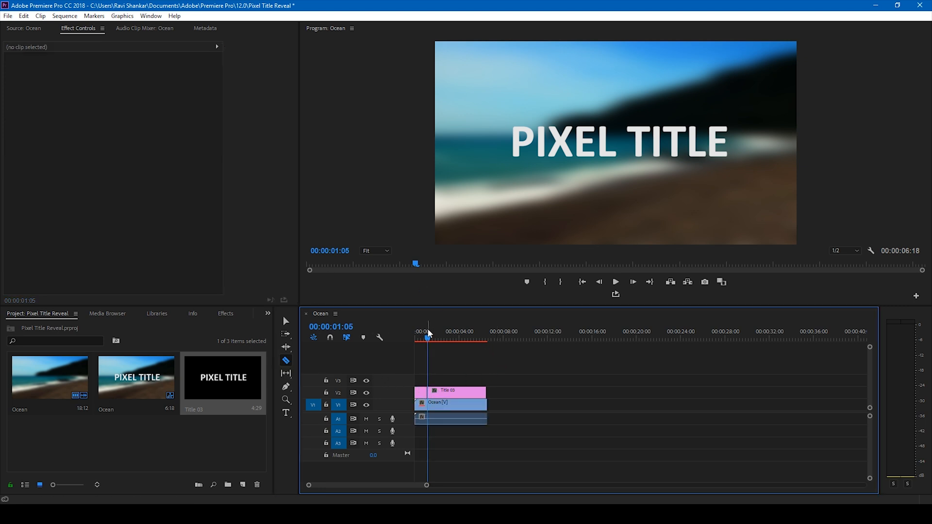
{"action": "key", "text": "Home"}
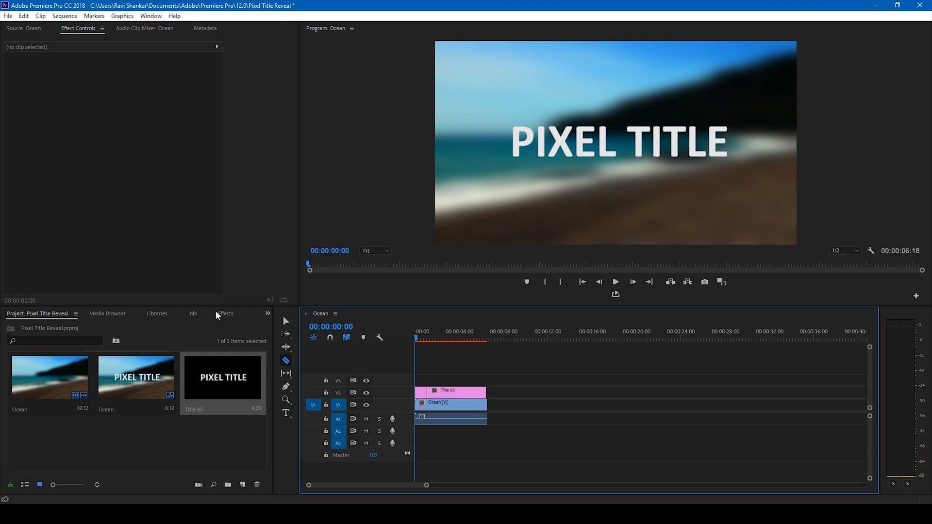
{"action": "left_click", "coordinate": [225, 313]}
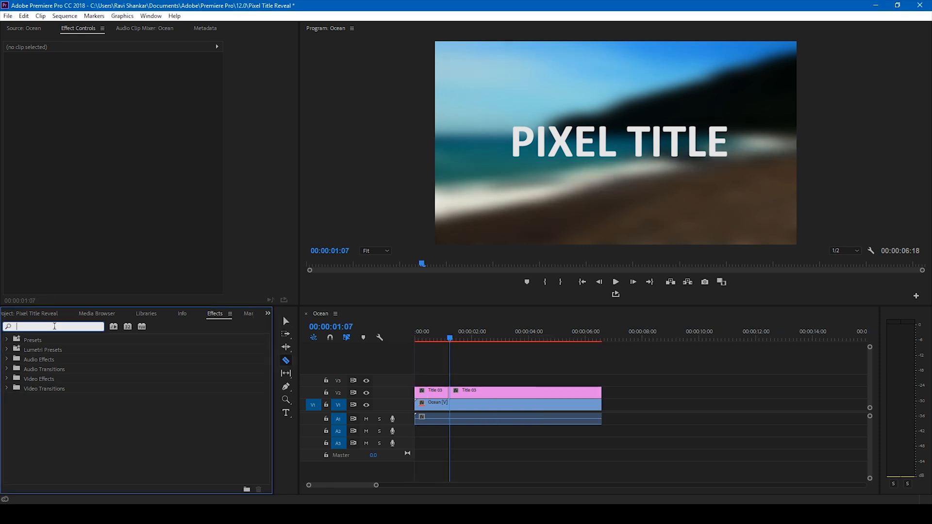
Apply Mosaic to the title and keyframe its block counts from 1 at the start to 150 about one second in
{"action": "type", "text": "mosaic"}
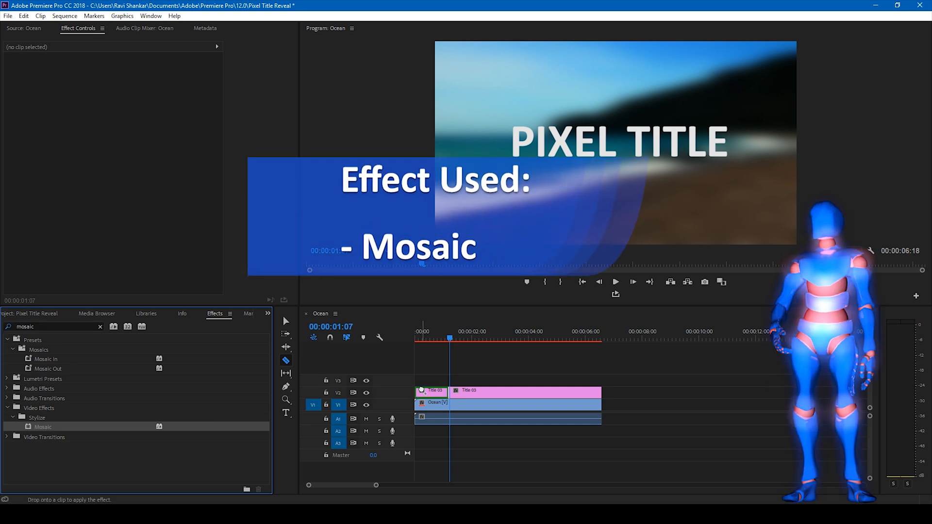
{"action": "left_click", "coordinate": [431, 390]}
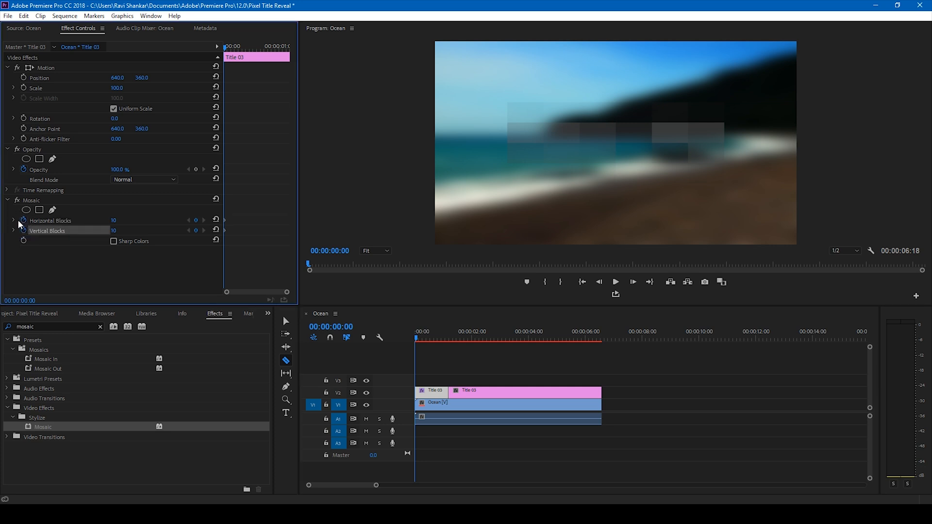
{"action": "mouse_move", "coordinate": [33, 226]}
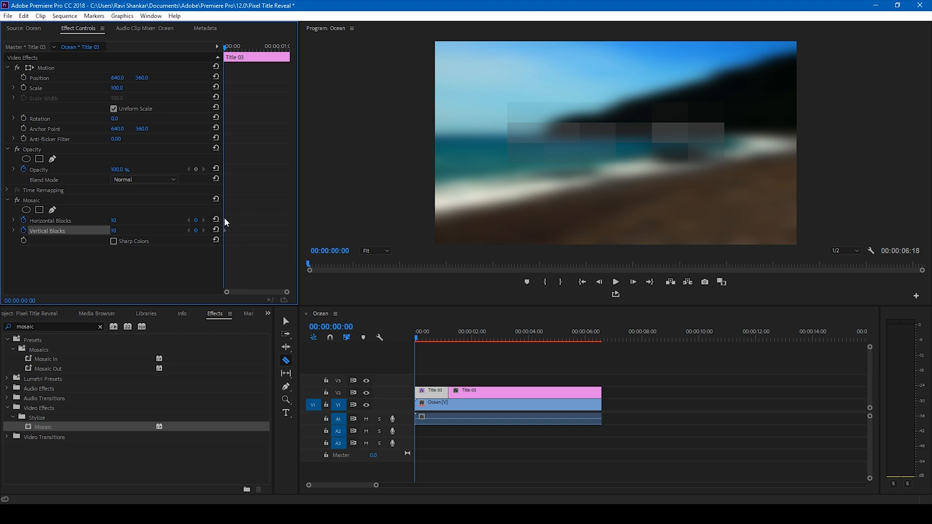
{"action": "double_click", "coordinate": [113, 221]}
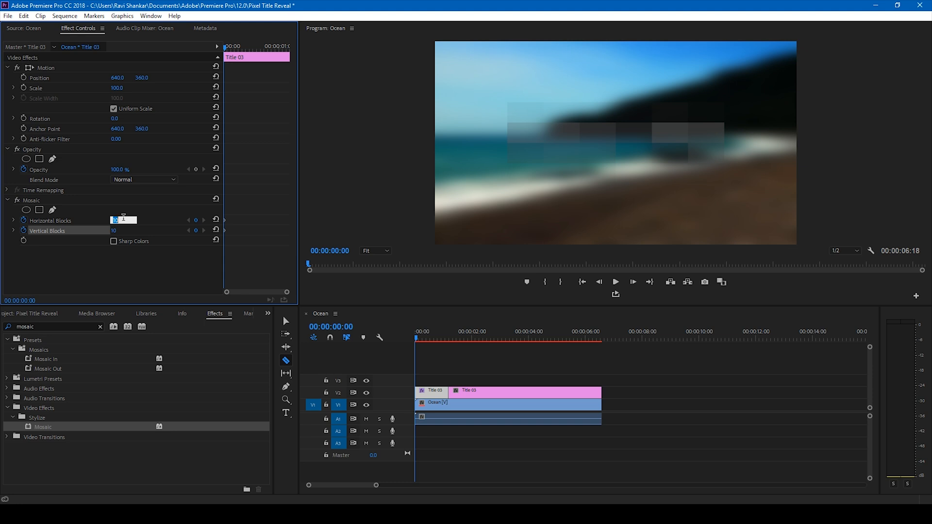
{"action": "type", "text": "1"}
{"action": "left_click", "coordinate": [123, 230]}
{"action": "type", "text": "1"}
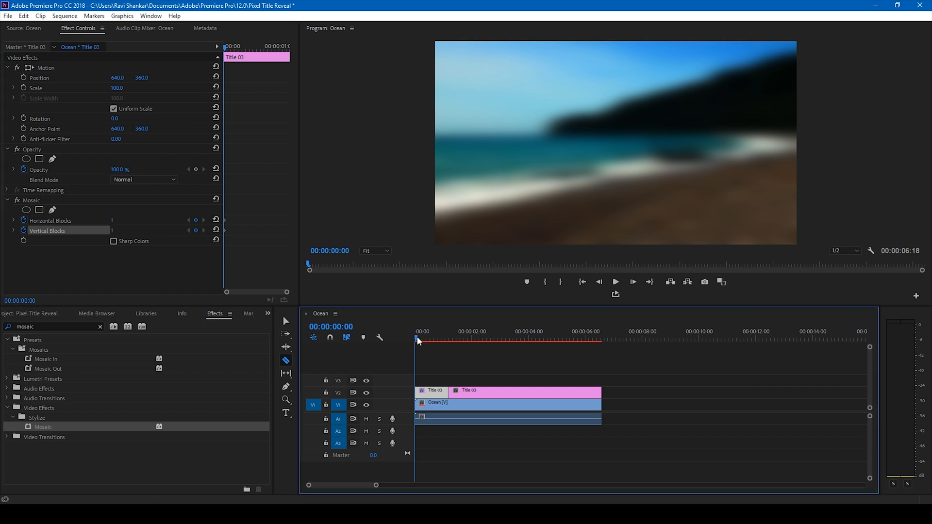
{"action": "left_click", "coordinate": [447, 339]}
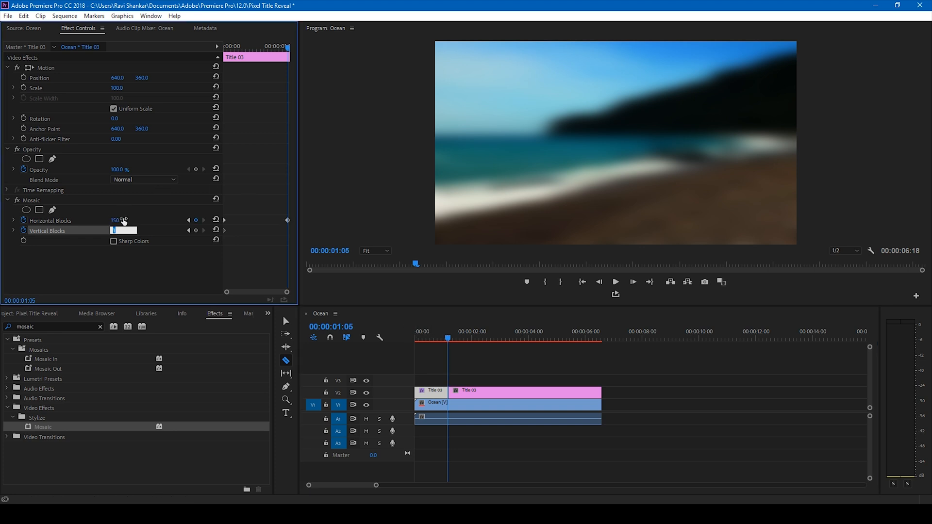
{"action": "type", "text": "150"}
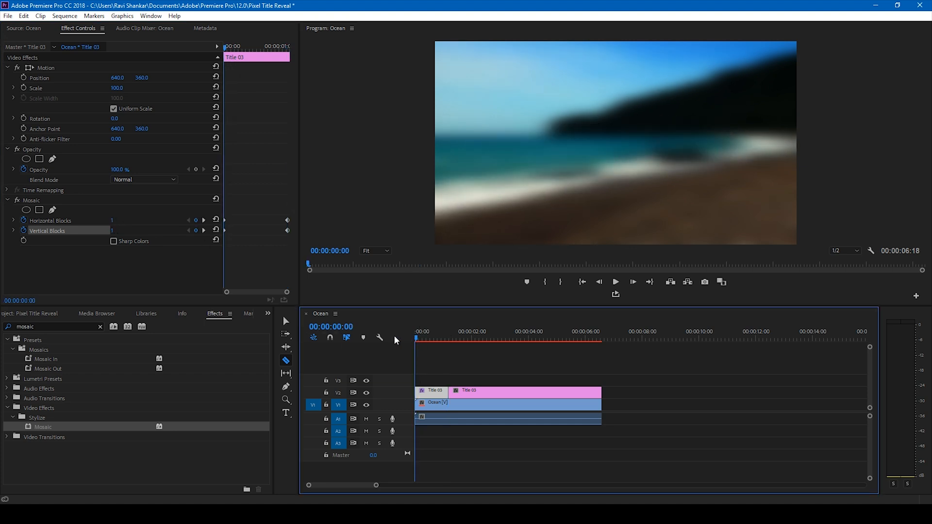
{"action": "left_click", "coordinate": [616, 282]}
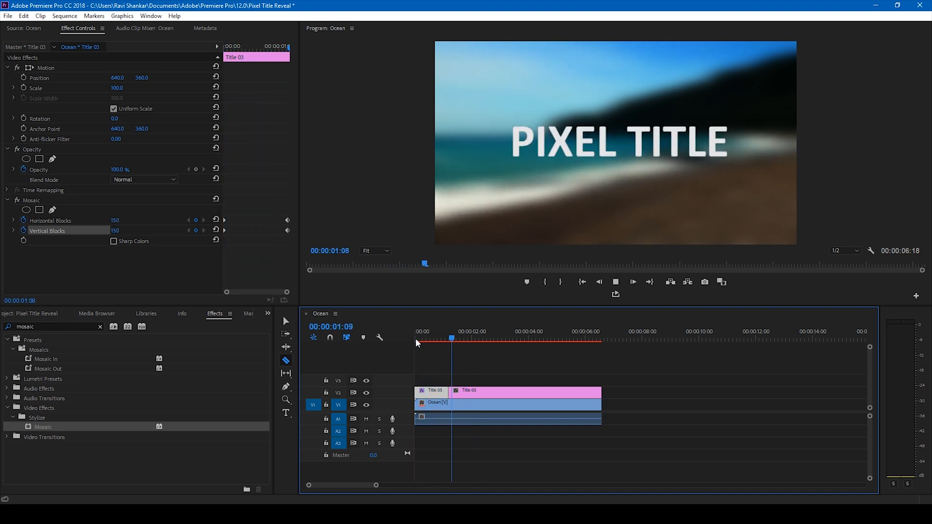
{"action": "left_click_drag", "start_coordinate": [451, 337], "coordinate": [440, 337]}
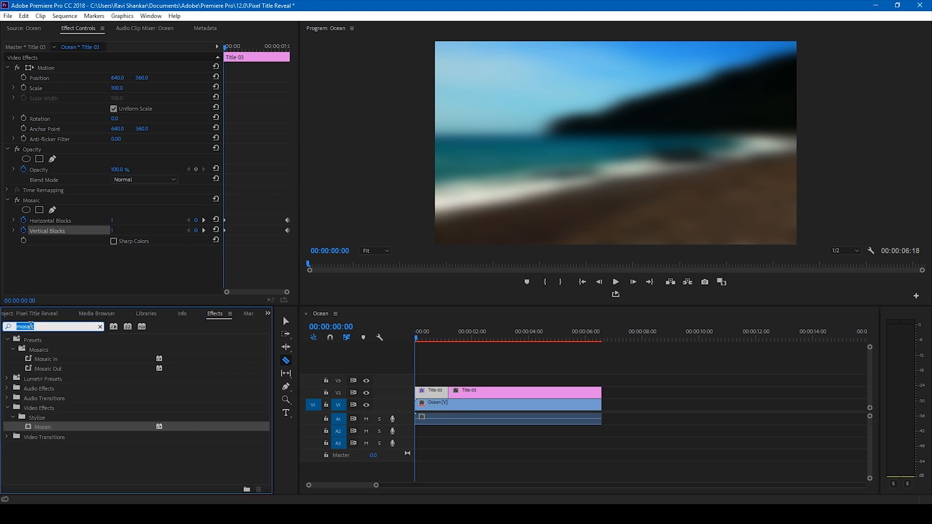
Apply VR Chromatic Aberrations to Title 03, lowering the green offset and raising the blue offset
{"action": "type", "text": "chromat"}
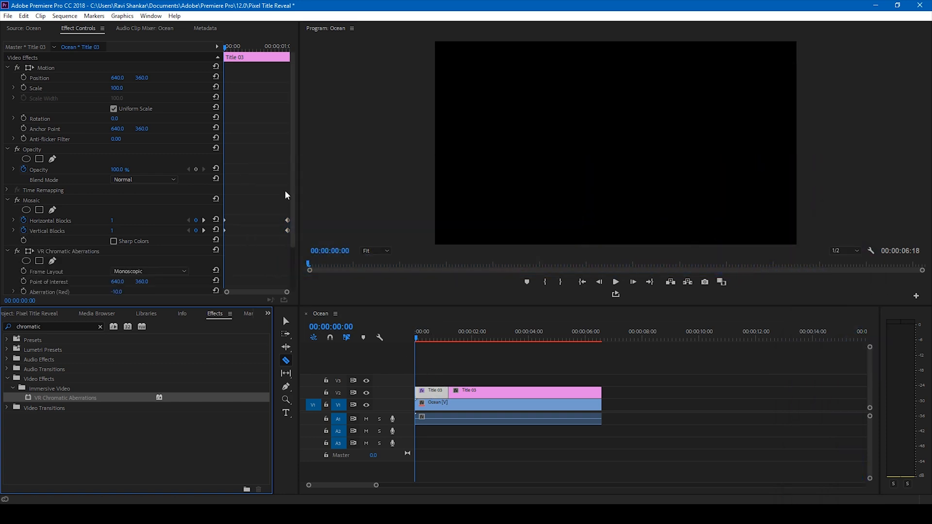
{"action": "scroll", "scroll_direction": "down", "scroll_amount": 3}
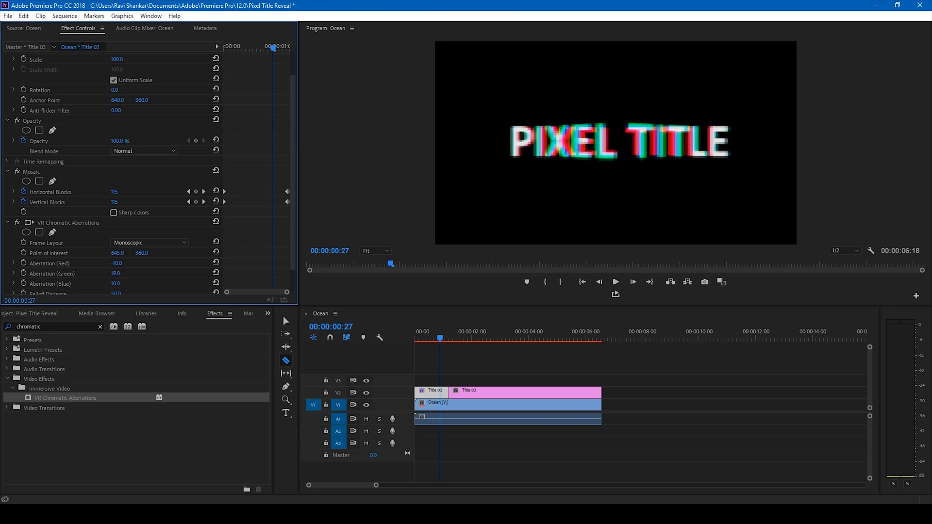
{"action": "left_click_drag", "start_coordinate": [115, 272], "coordinate": [115, 283]}
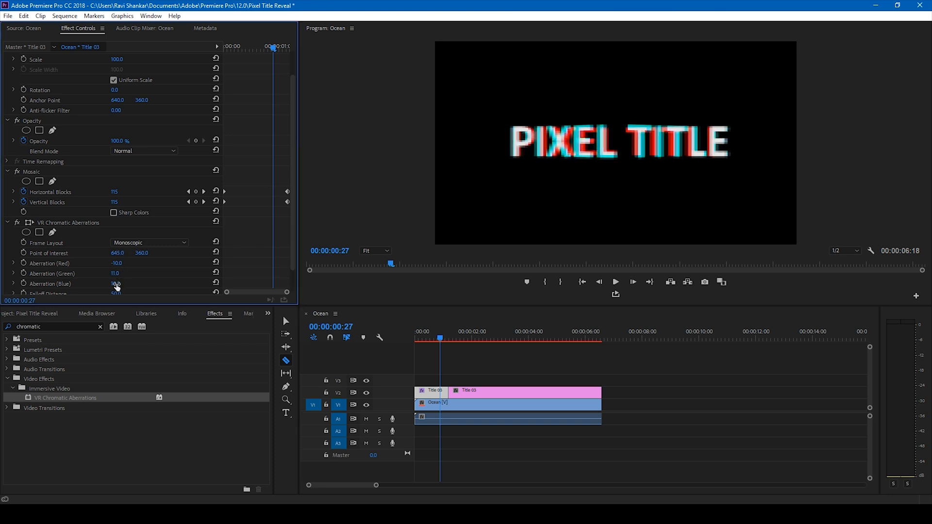
{"action": "left_click_drag", "start_coordinate": [116, 283], "coordinate": [123, 274]}
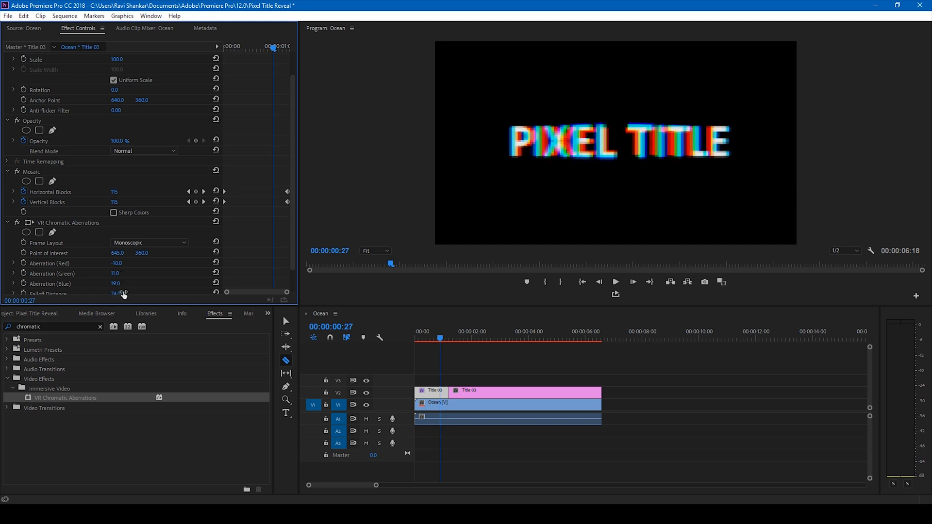
{"action": "scroll", "scroll_direction": "down", "scroll_amount": 3}
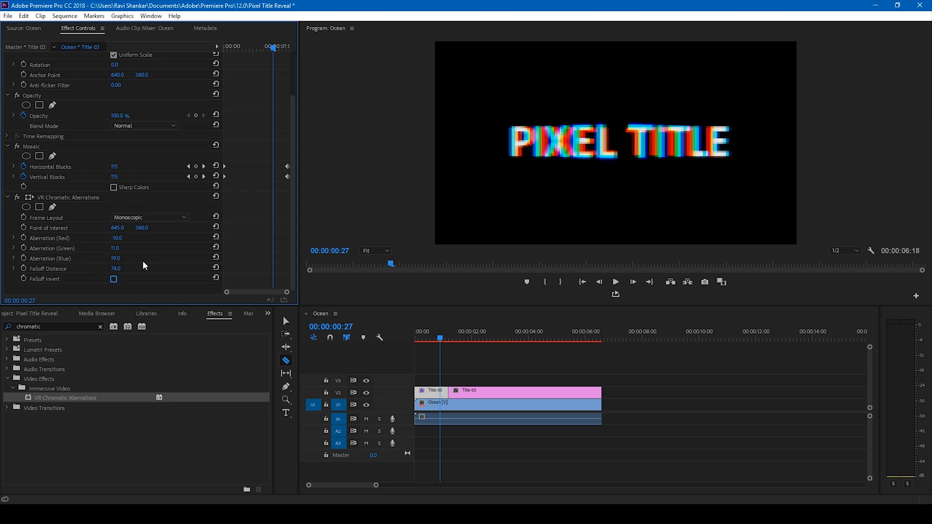
{"action": "mouse_move", "coordinate": [197, 240]}
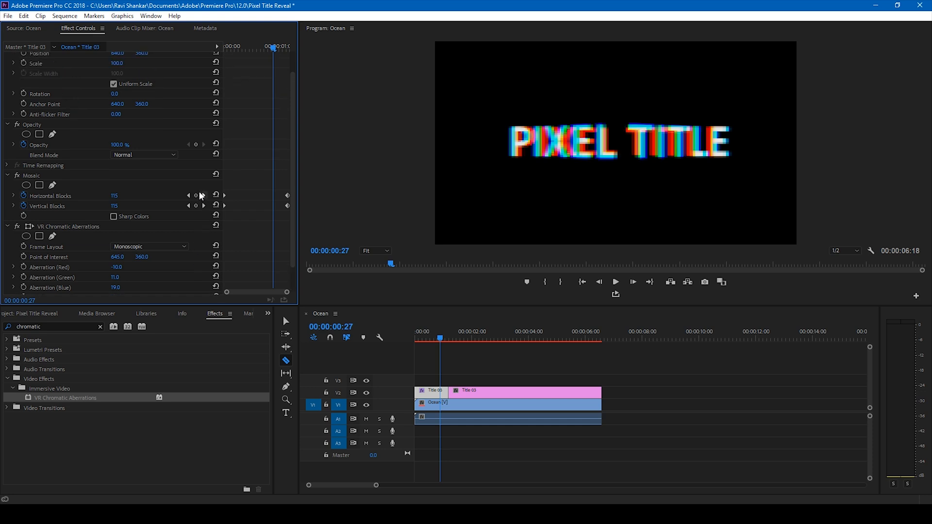
Set the title's Opacity blend mode to Screen
{"action": "left_click", "coordinate": [142, 155]}
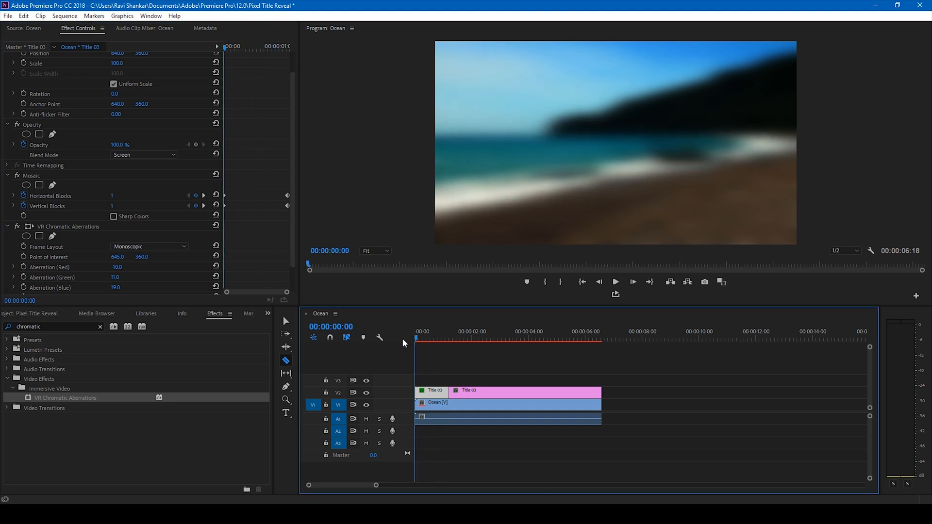
{"action": "mouse_move", "coordinate": [449, 413]}
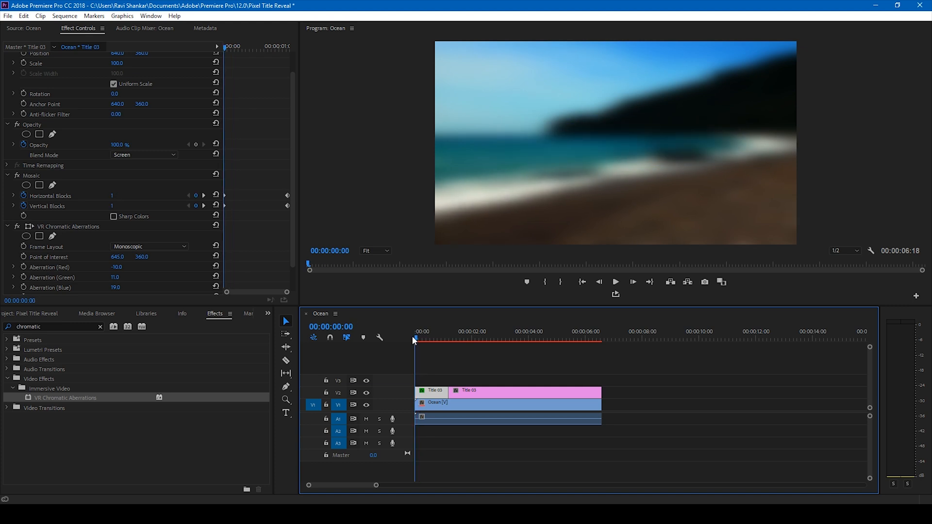
{"action": "left_click", "coordinate": [615, 282]}
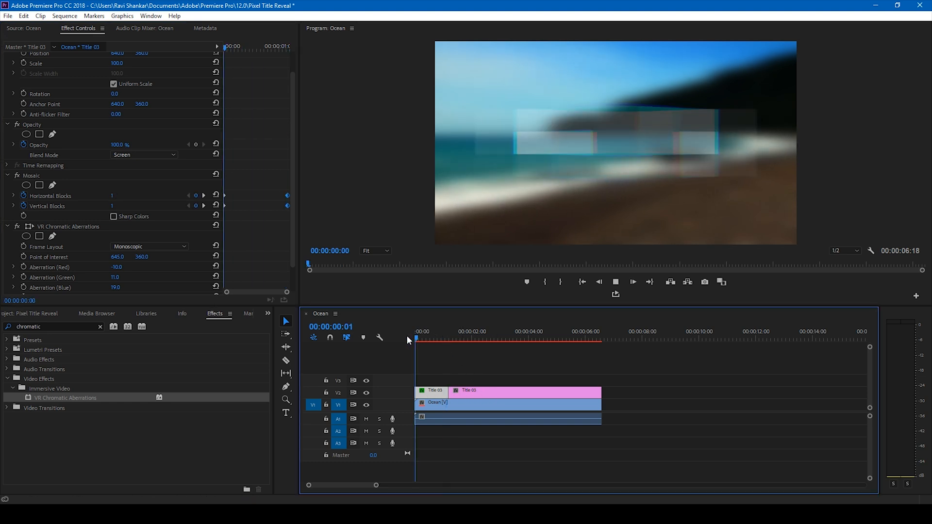
{"action": "left_click", "coordinate": [474, 339]}
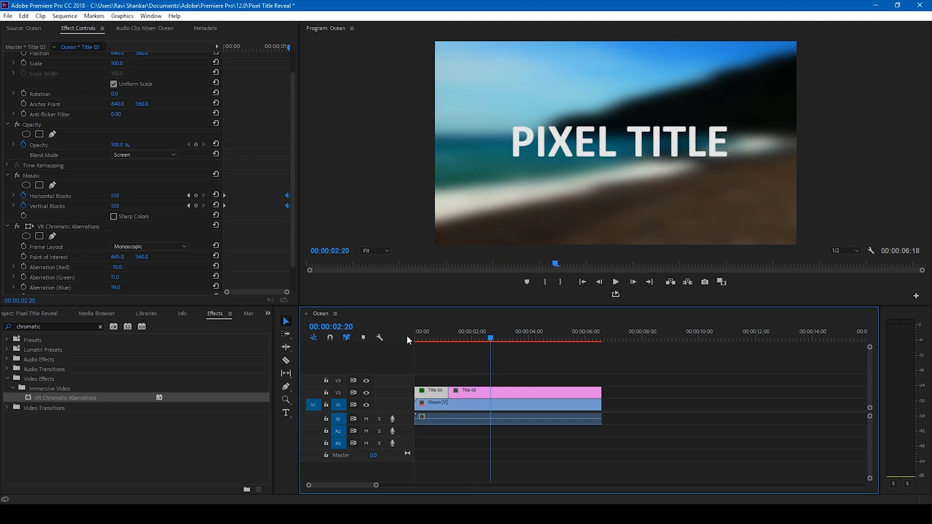
{"action": "mouse_move", "coordinate": [167, 260]}
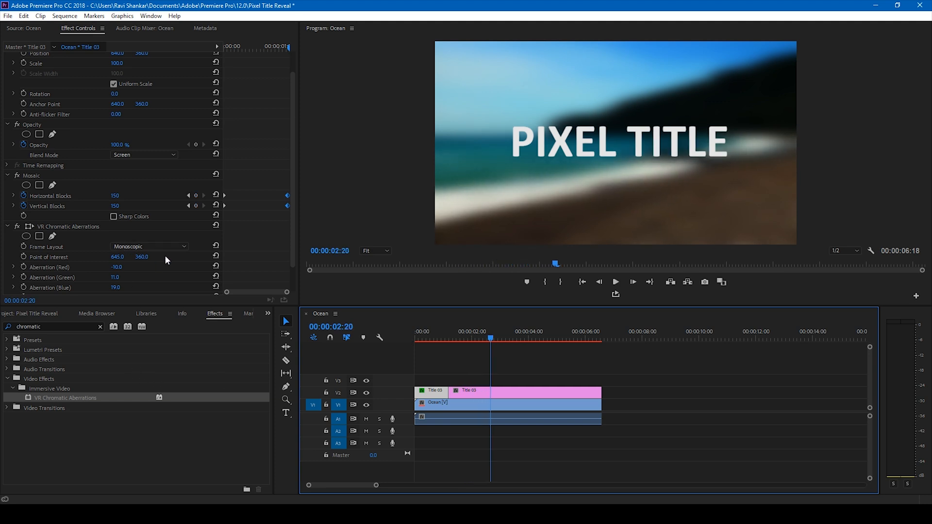